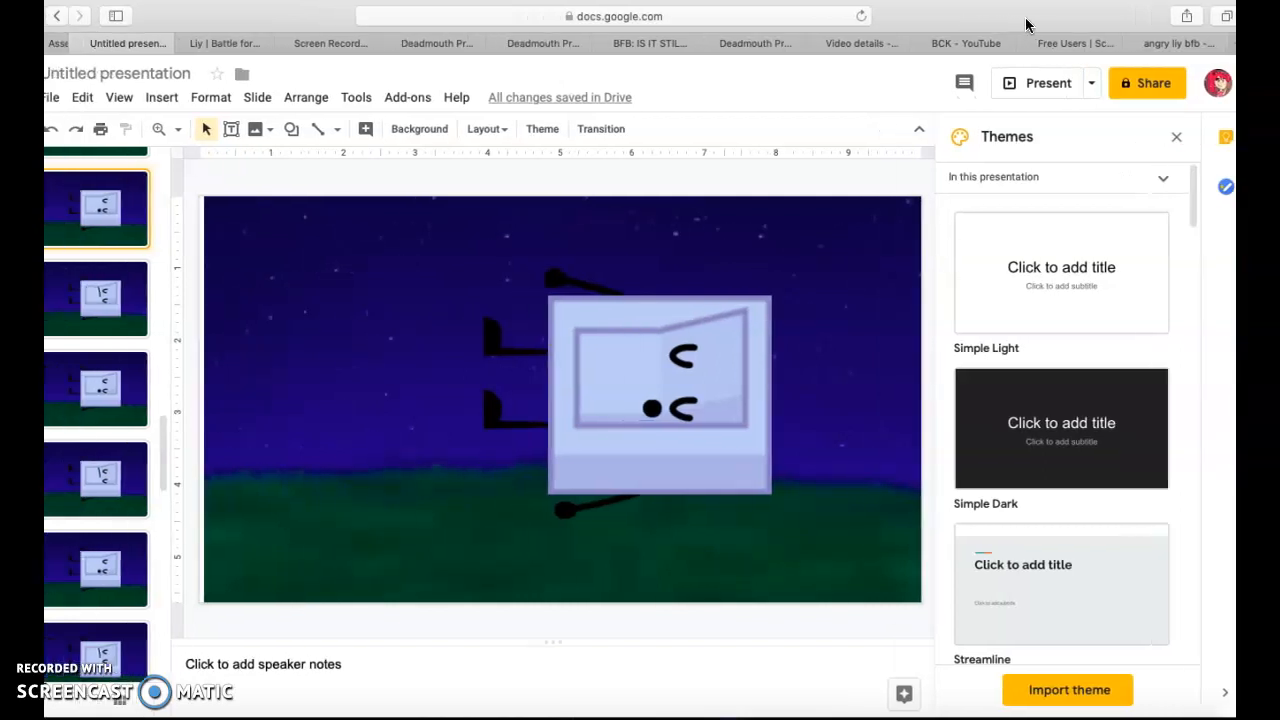
# Select the last slide thumbnail showing the upright light-switch character with open mouth.
pyautogui.click(96, 388)
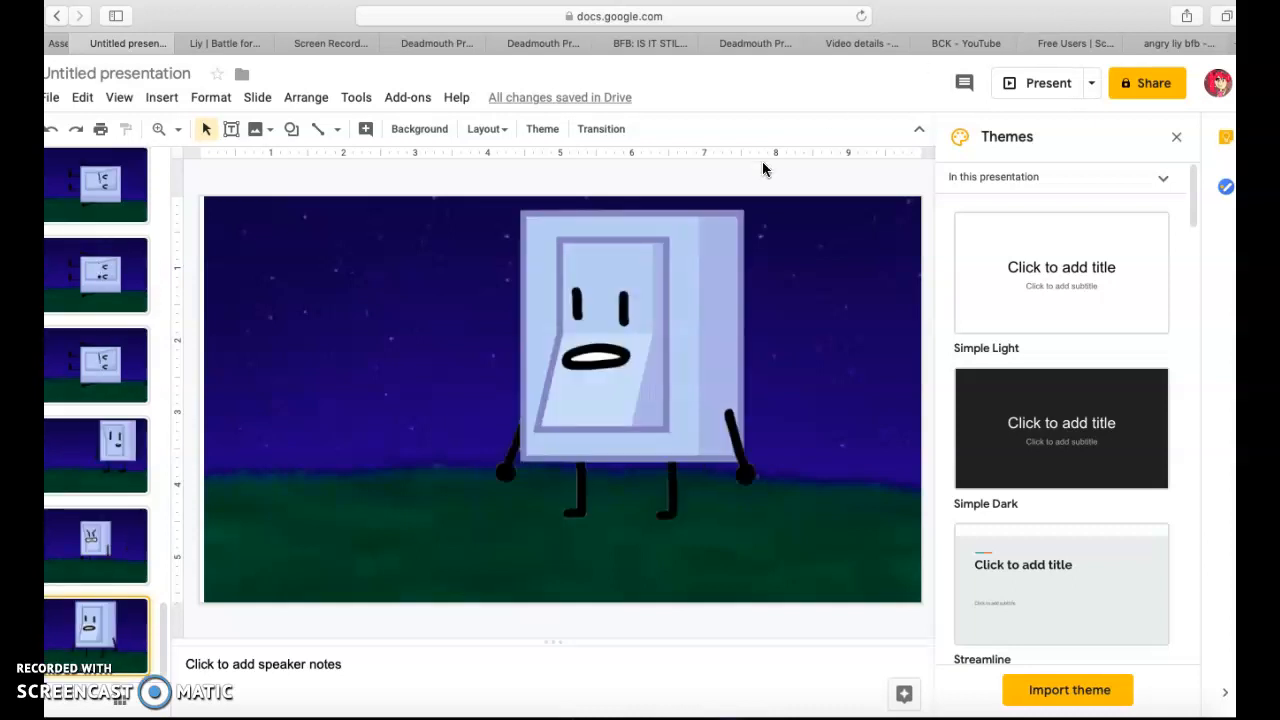
pyautogui.moveTo(100, 556)
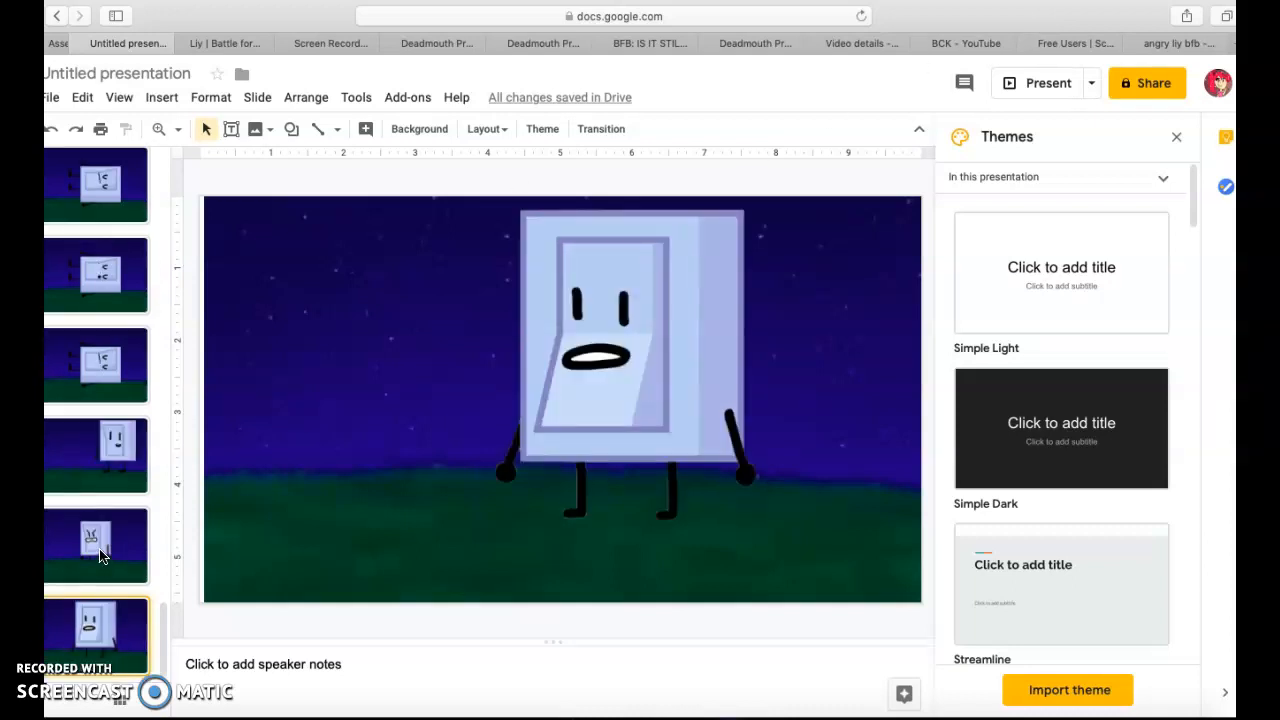